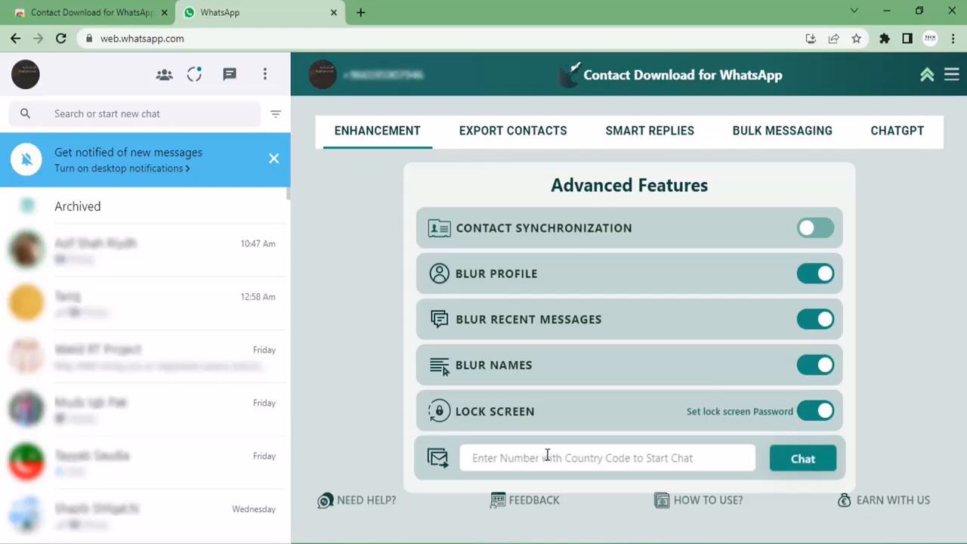
Install the Contact Download for WhatsApp Web extension from the Chrome Web Store.
click(605, 458)
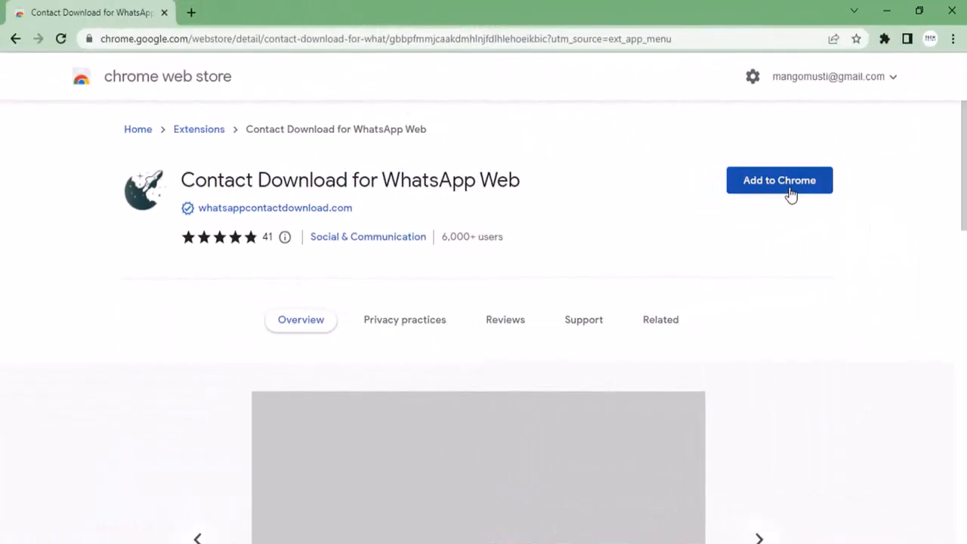
click(779, 180)
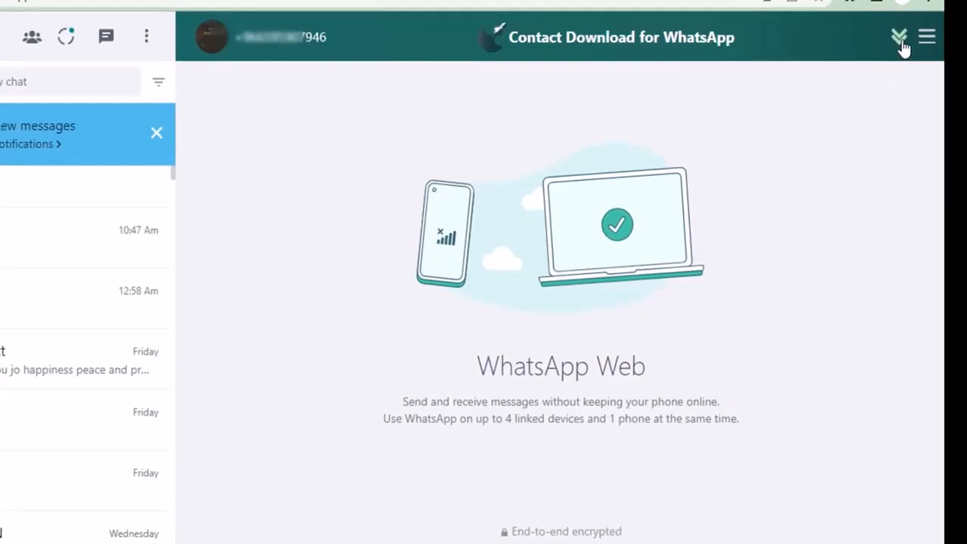
Expand the Contact Download panel to reveal Advanced Features, all toggled off.
click(899, 37)
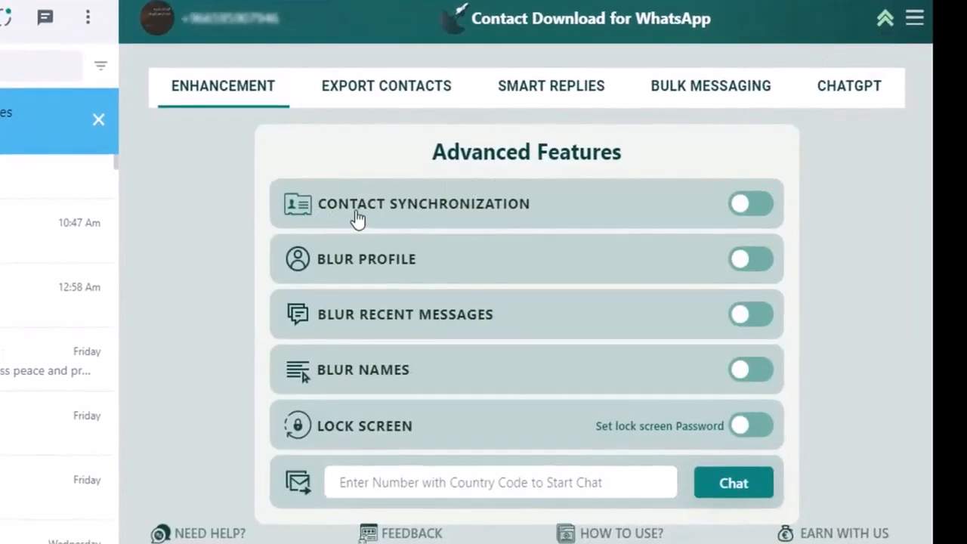
mouse_move(433, 223)
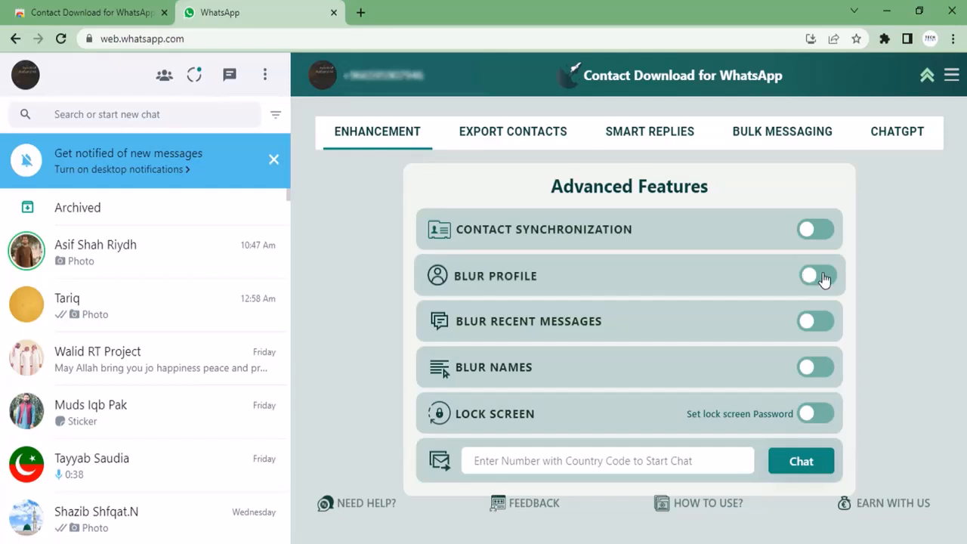
Switch on the Blur Profile, Blur Recent Messages and Blur Names toggles.
click(816, 275)
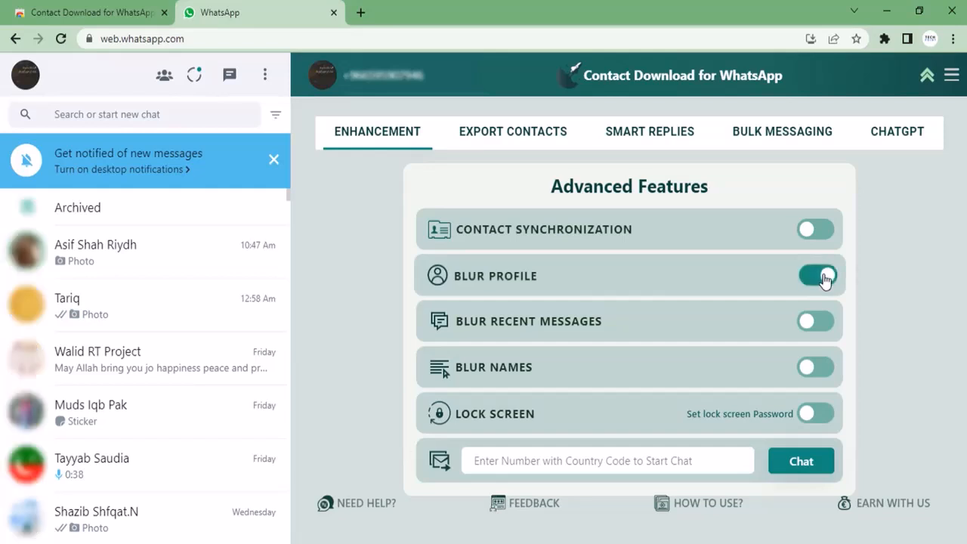
click(816, 322)
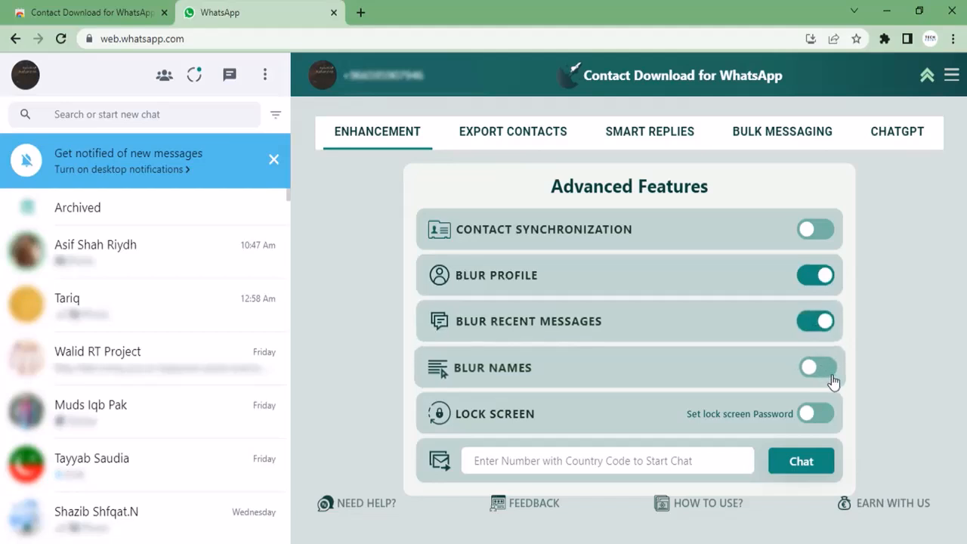
click(816, 368)
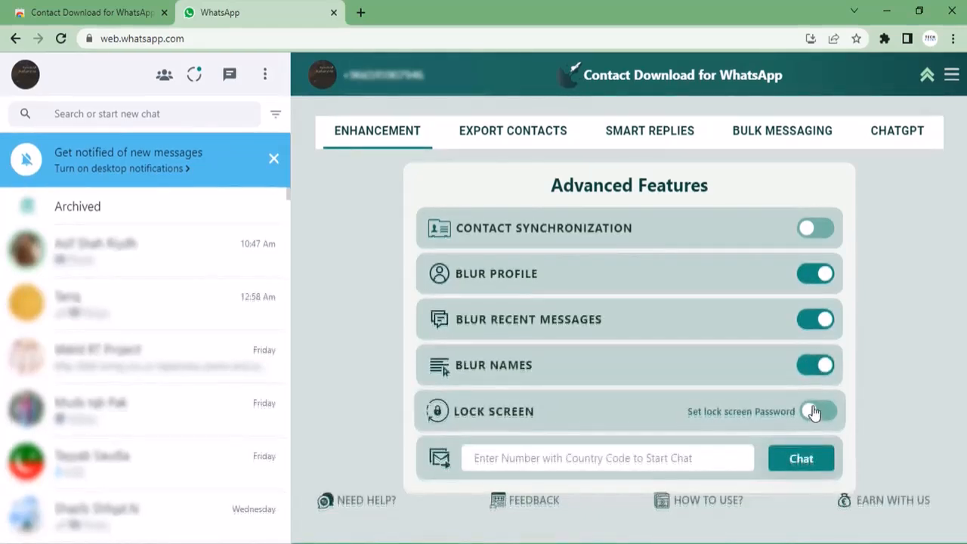
Turn on Lock Screen and set a lock-screen password.
click(817, 411)
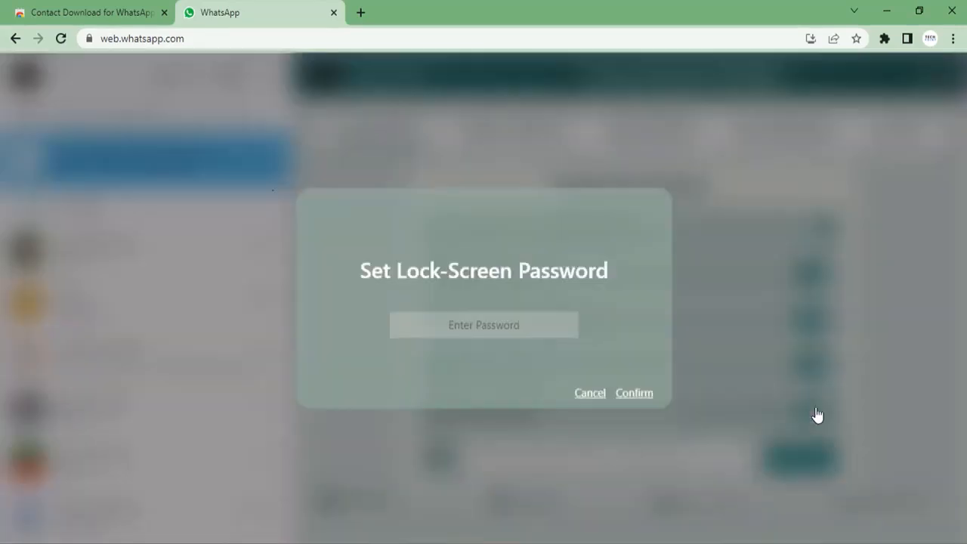
click(589, 393)
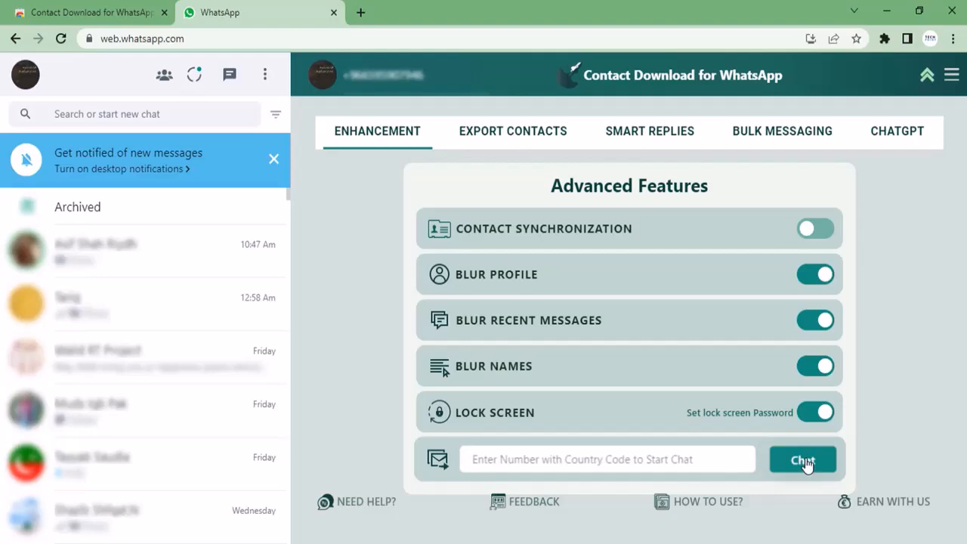
mouse_move(625, 291)
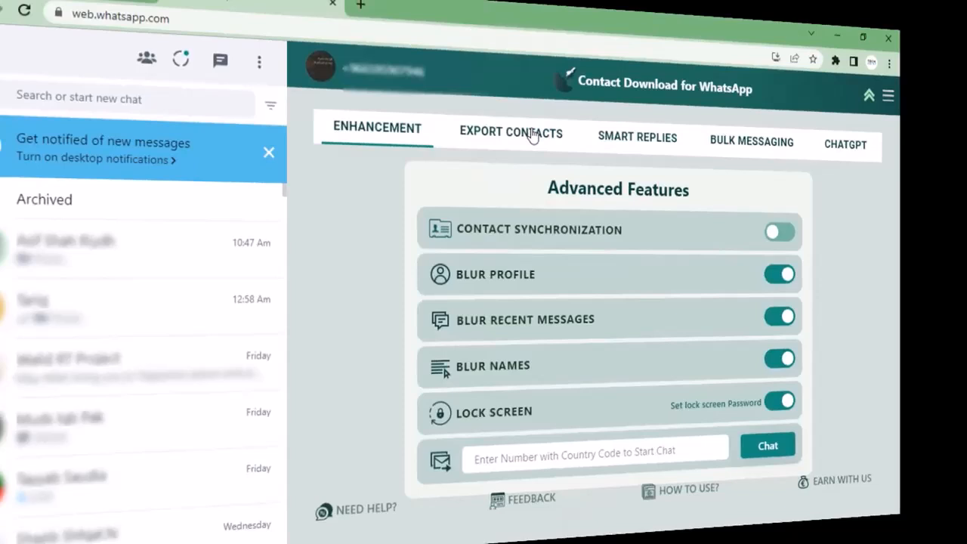
In Export Contacts, try Chats, then choose Groups with All Groups and step back.
click(511, 132)
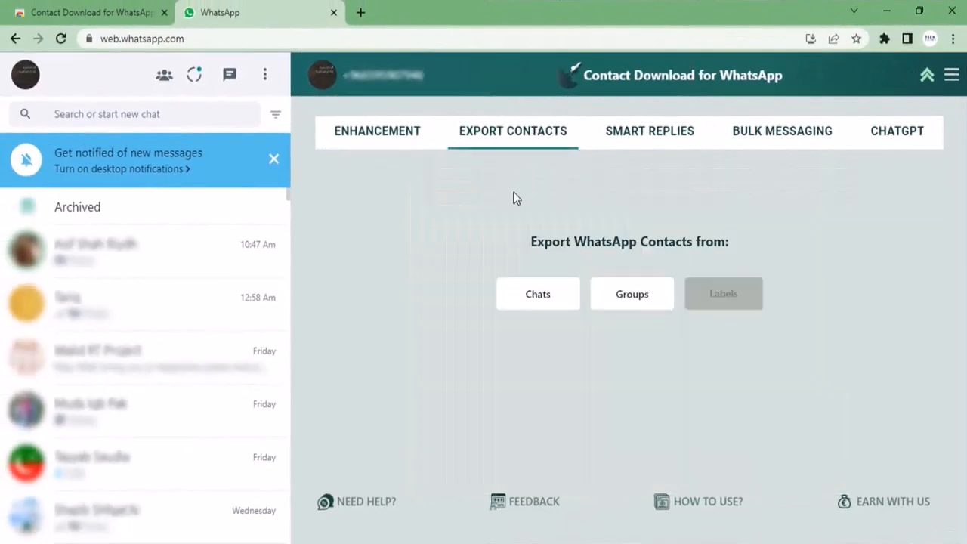
mouse_move(525, 233)
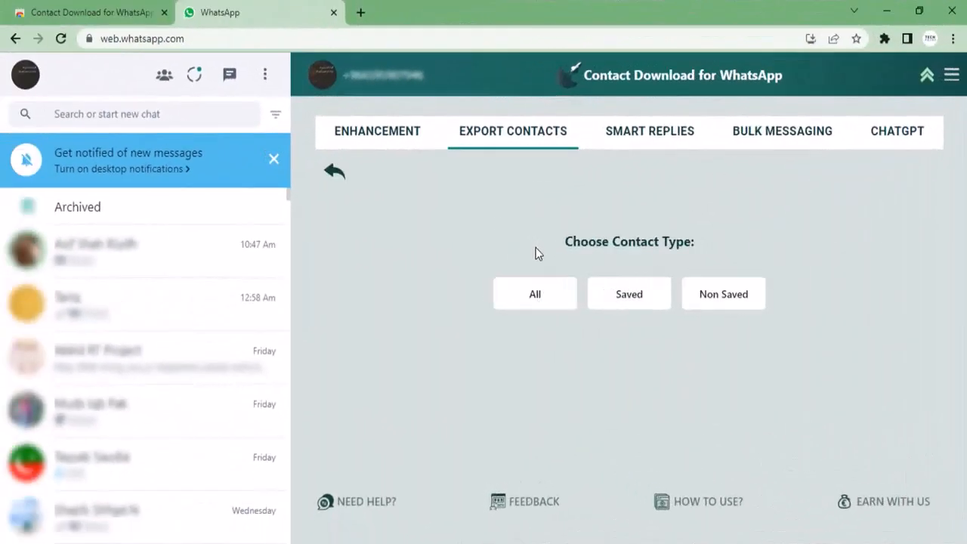
click(629, 294)
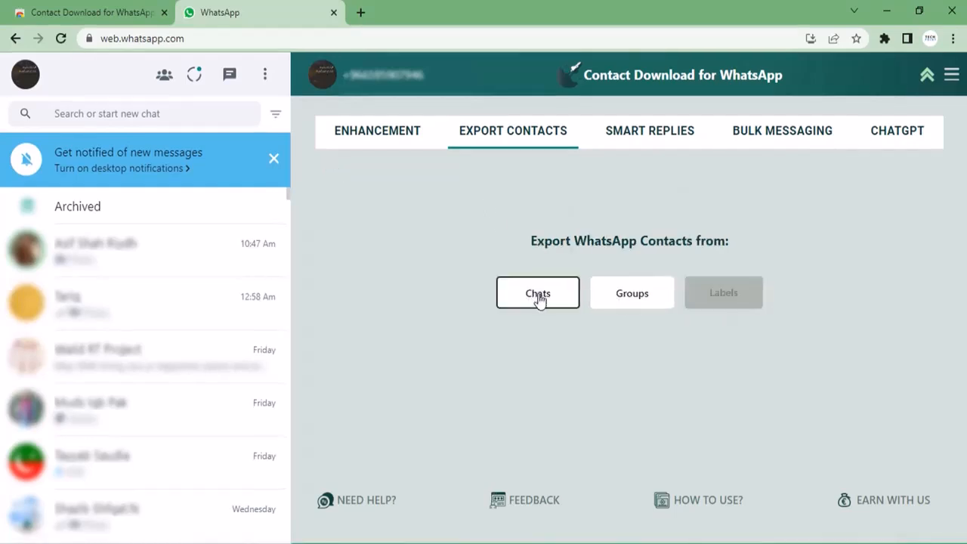
click(538, 294)
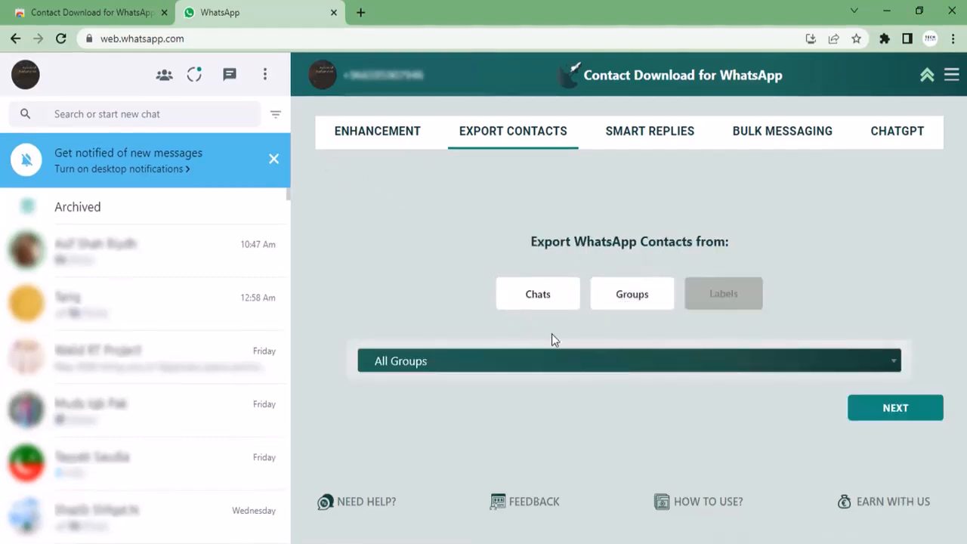
click(895, 407)
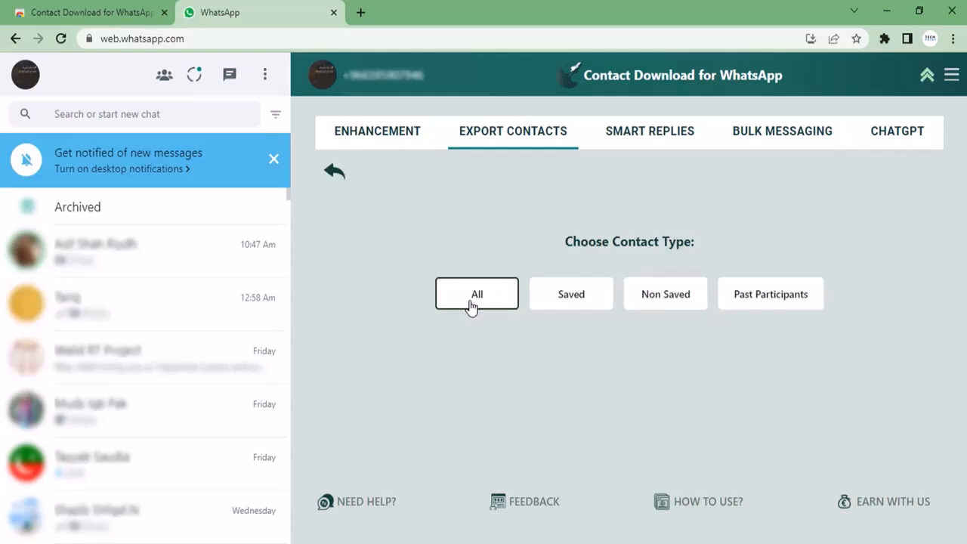
click(477, 294)
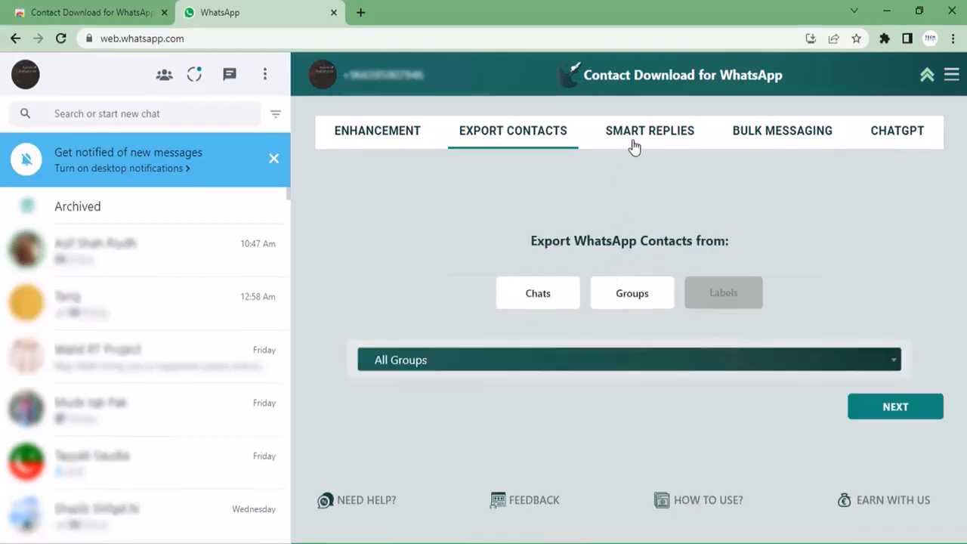
Enable 'Reply with ChatGPT' for custom replies, then go to Targeted Broadcast.
click(649, 130)
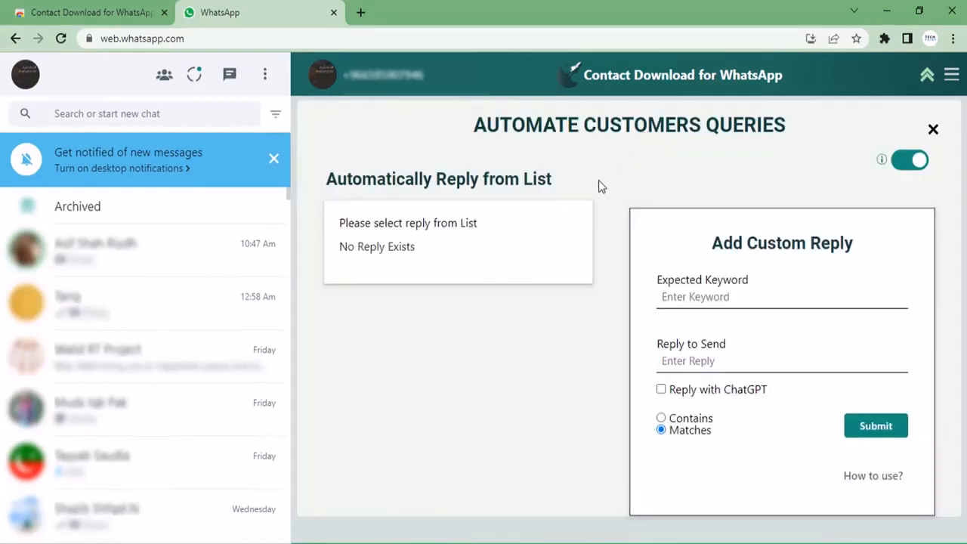
mouse_move(512, 200)
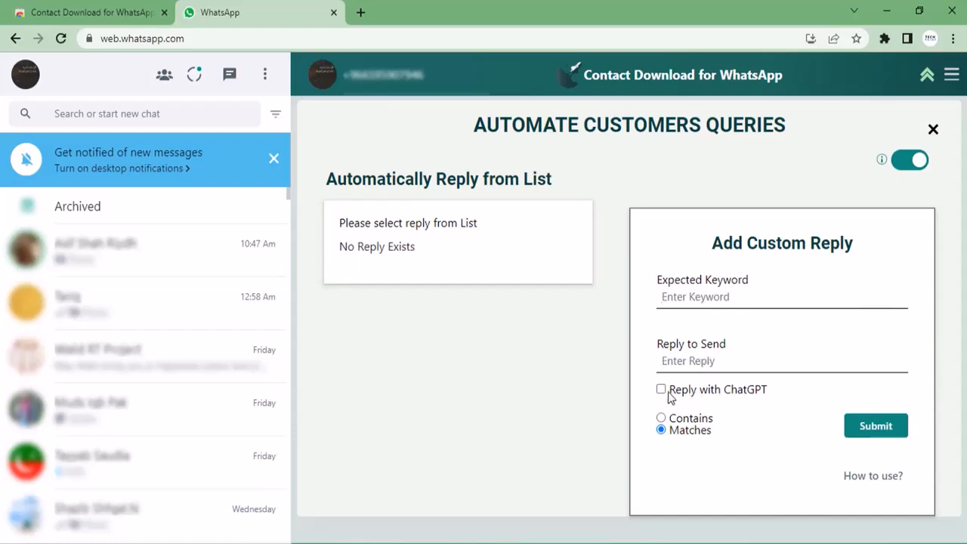
click(662, 389)
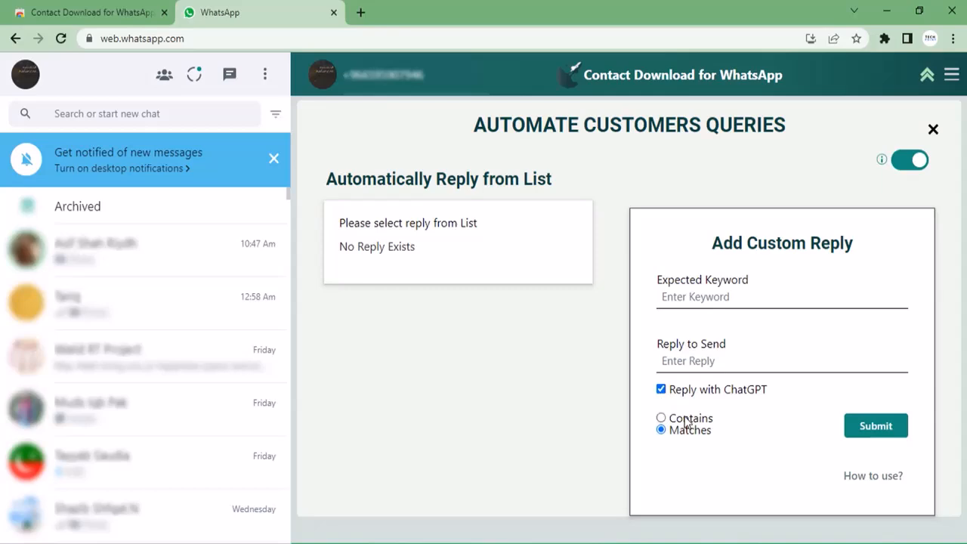
click(934, 129)
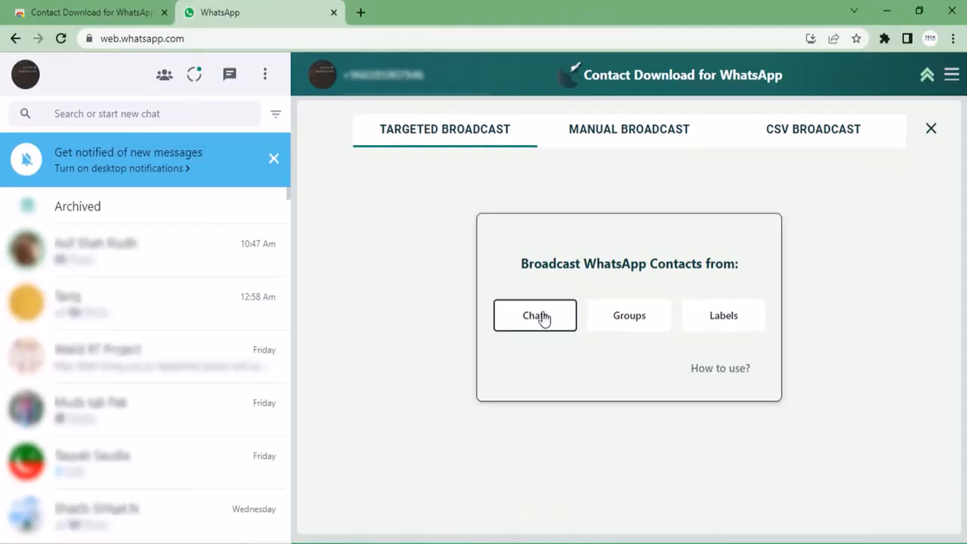
mouse_move(546, 316)
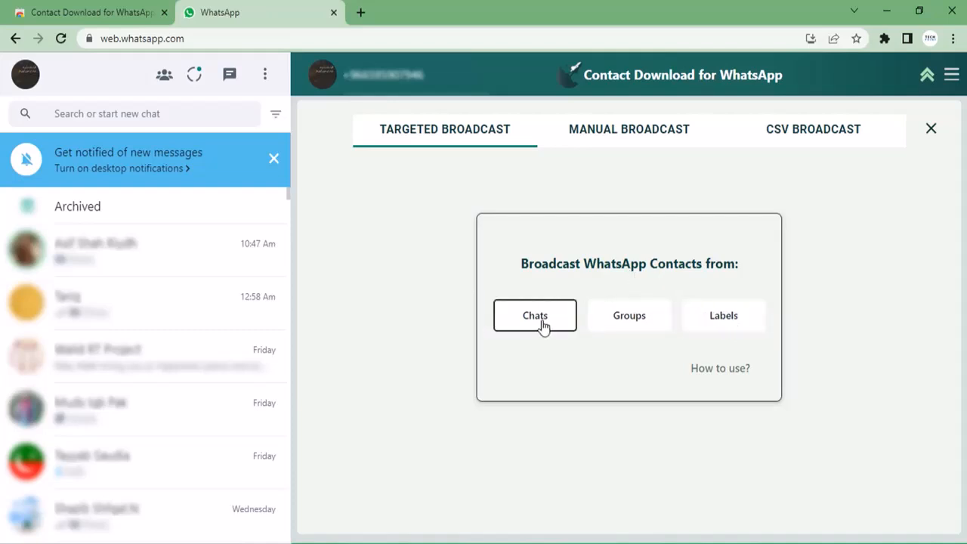
Pick Chats with All contacts in Targeted Broadcast, then move to Manual Broadcast.
click(535, 315)
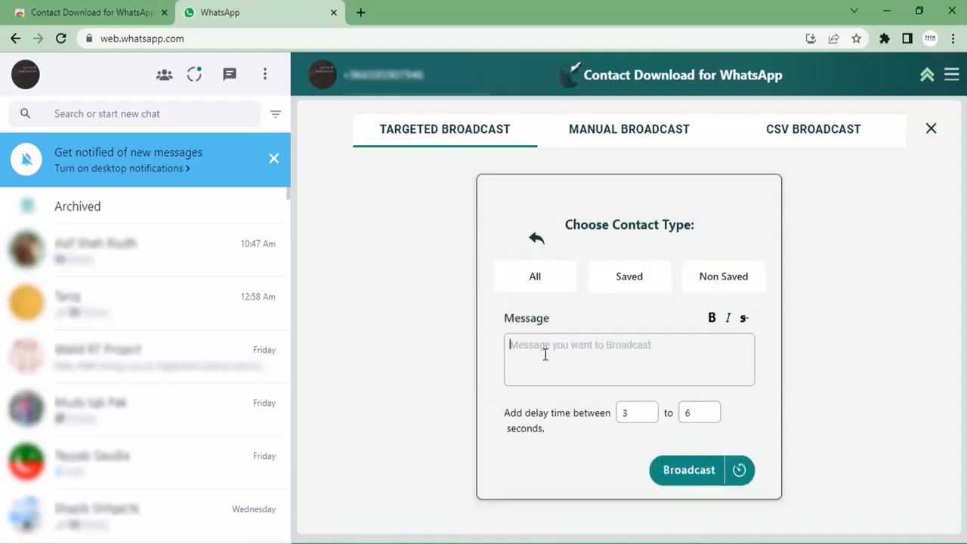
click(535, 275)
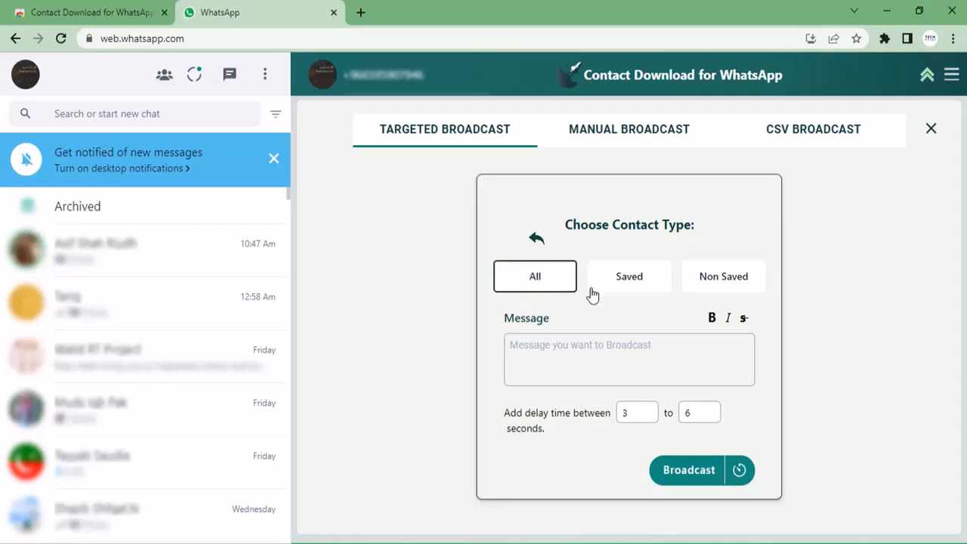
click(723, 276)
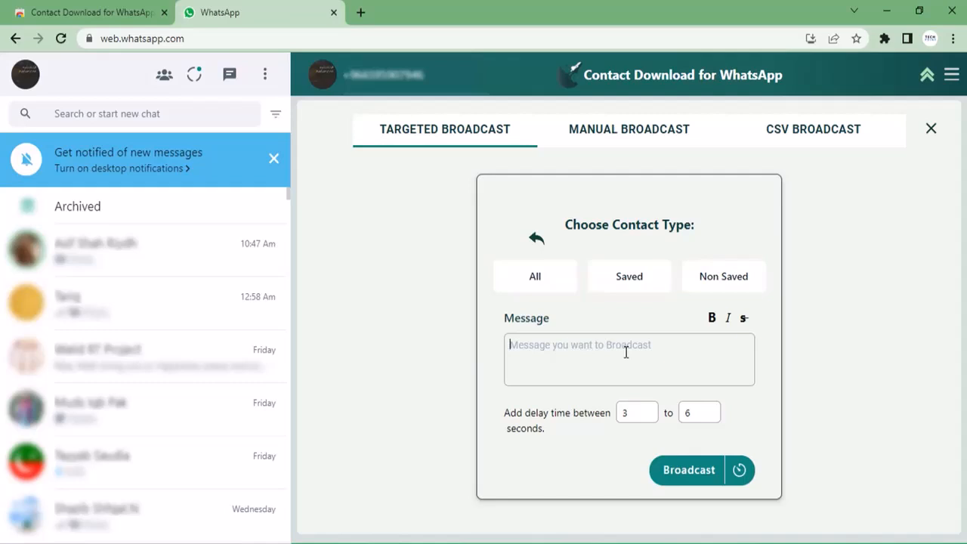
mouse_move(567, 363)
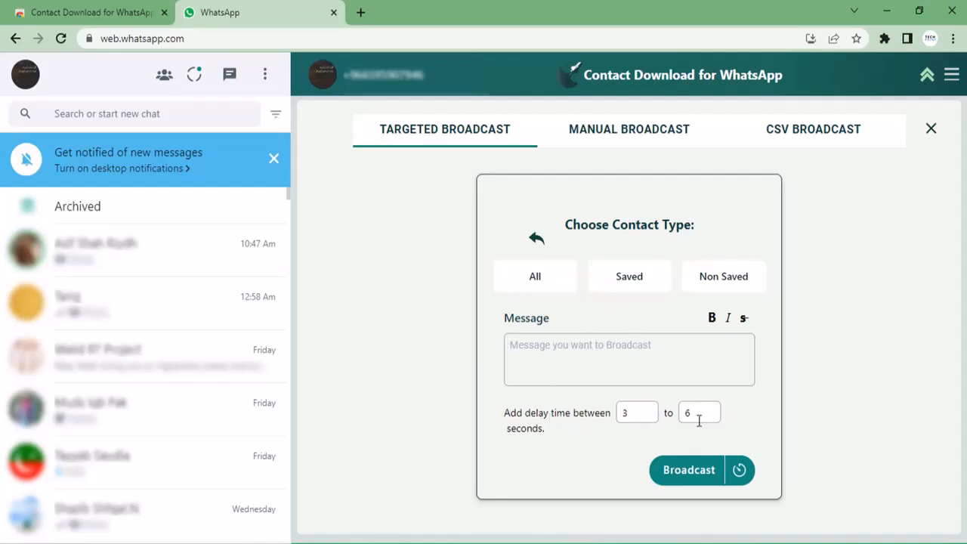
click(535, 276)
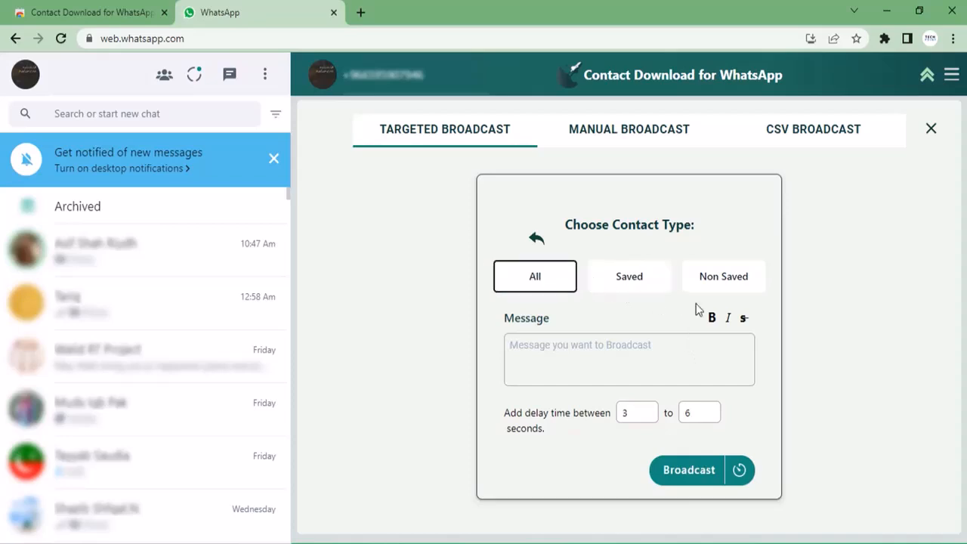
click(629, 128)
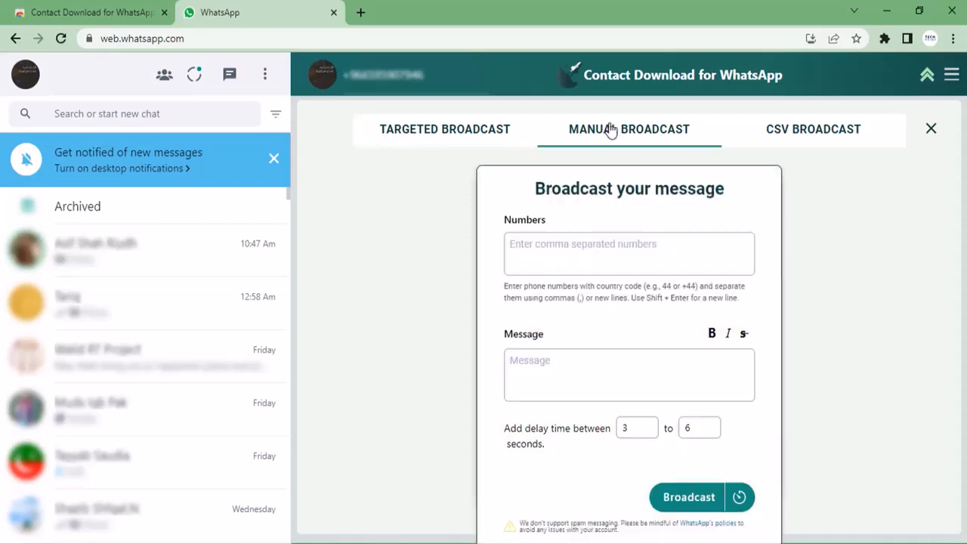
click(629, 253)
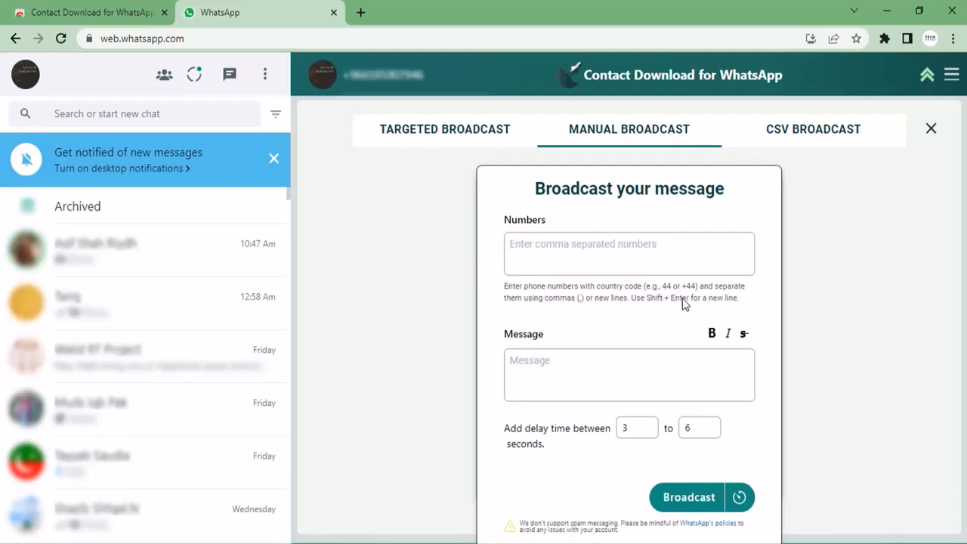
click(629, 375)
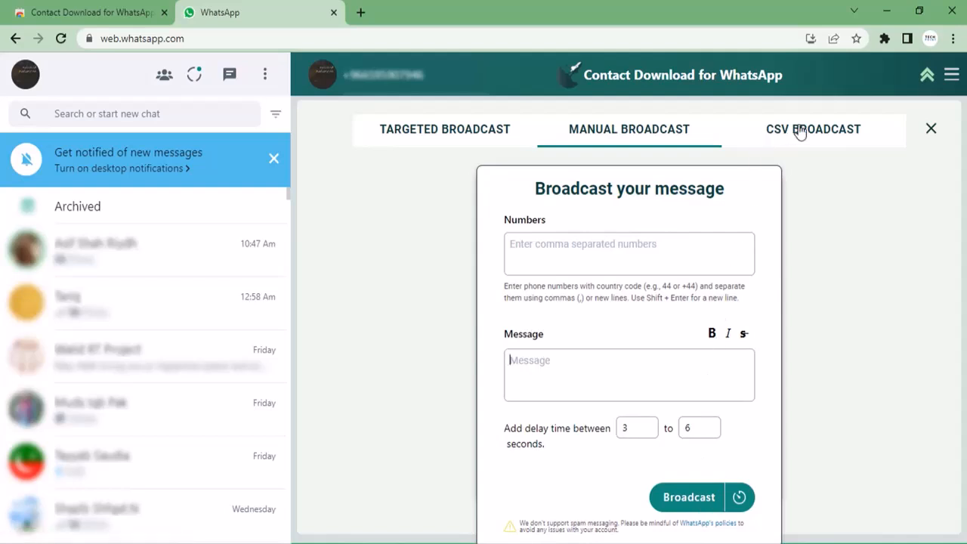
View the CSV Broadcast form, then return to the Enhancement features list.
click(814, 129)
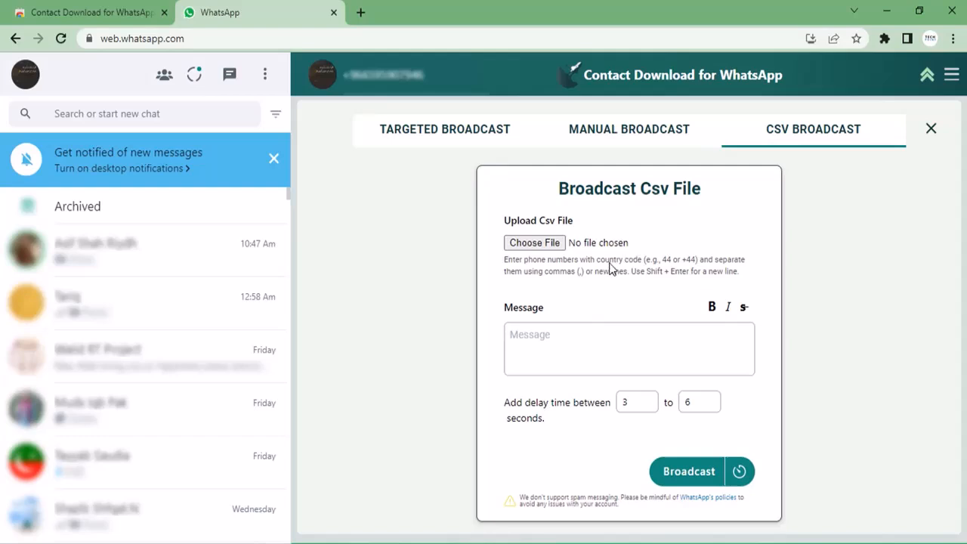
mouse_move(569, 243)
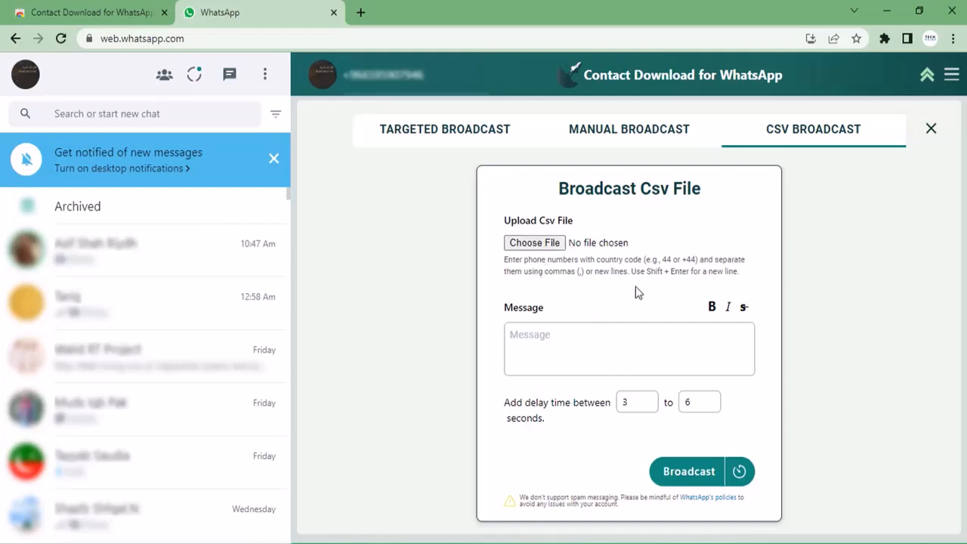
mouse_move(537, 422)
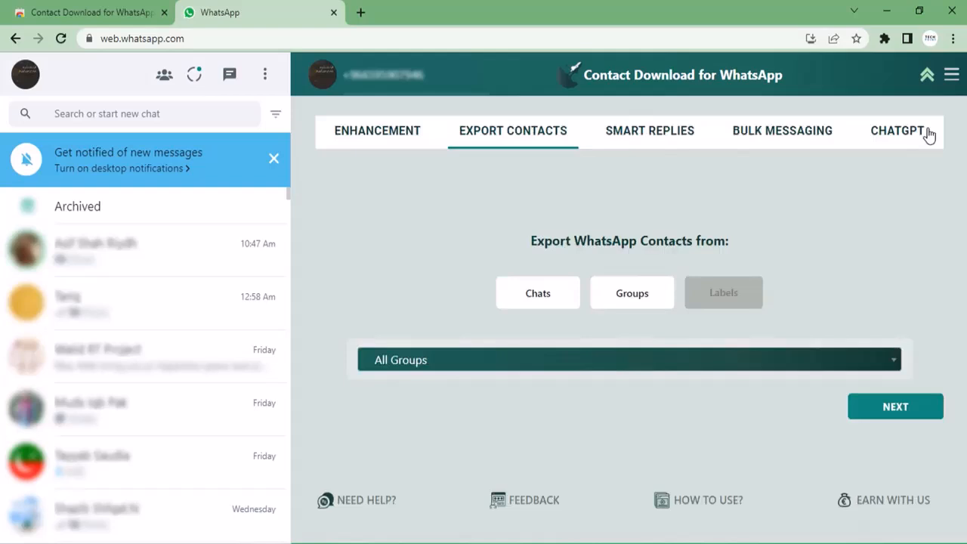
click(377, 130)
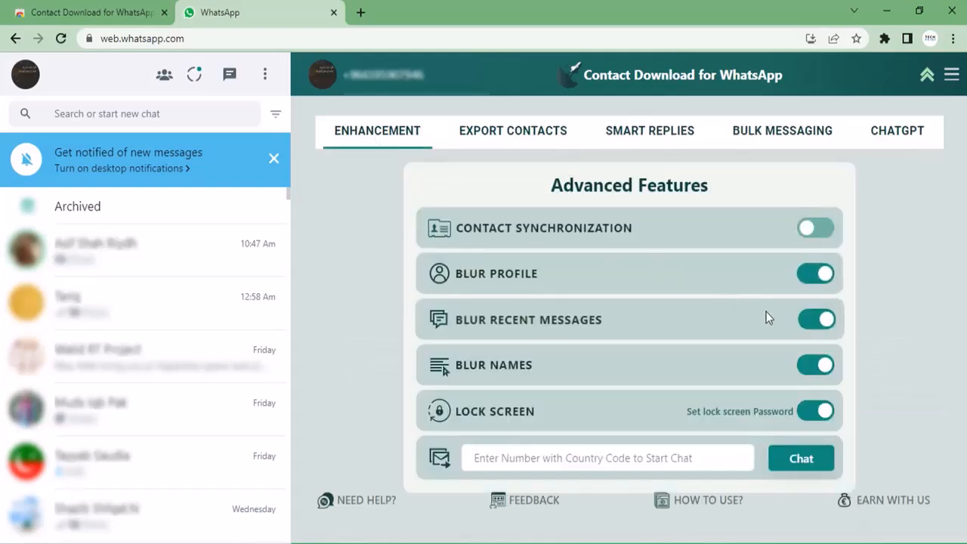